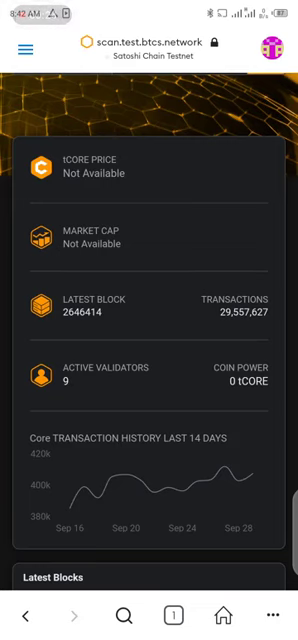
Scroll the explorer home page down to the Latest Transactions list.
scroll("down", 3)
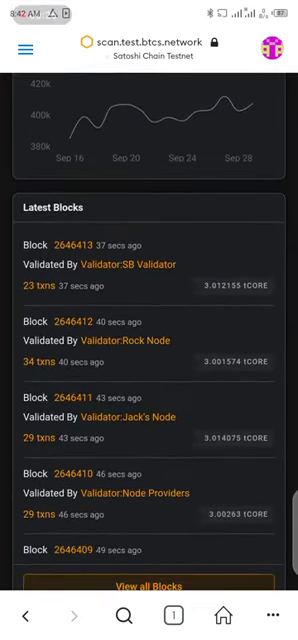
scroll("down", 3)
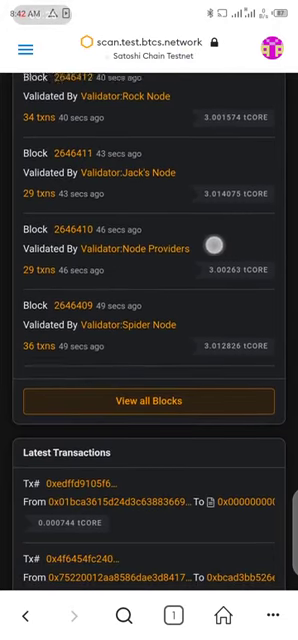
scroll("down", 3)
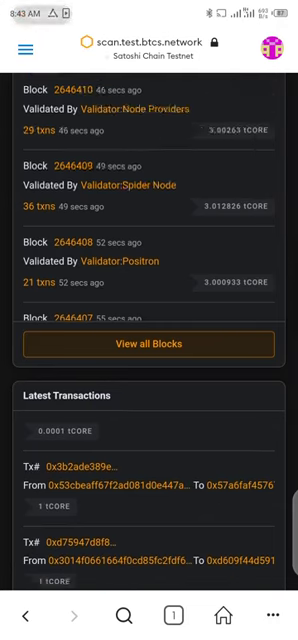
Open the newest transaction (0x3b2ade389e) and scroll through its details.
left_click(149, 467)
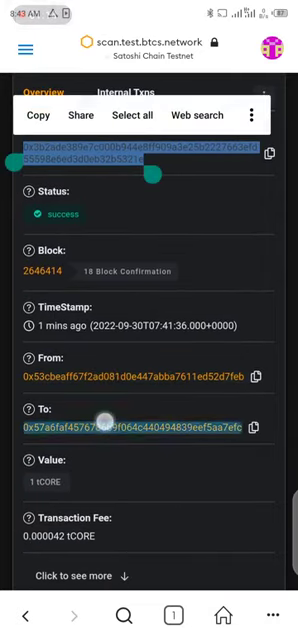
scroll("down", 3)
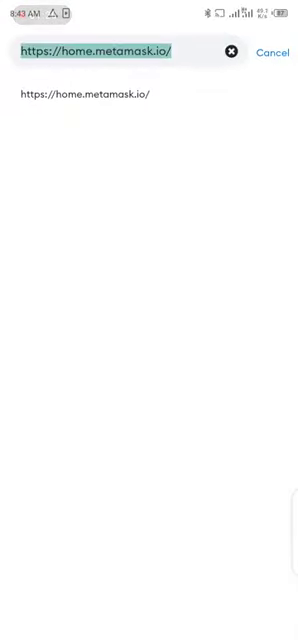
Switch to MetaMask and bring up the Satoshi Chain Testnet wallet home.
type("fa")
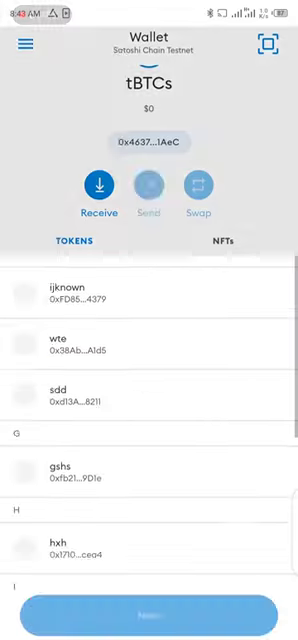
Start a send, paste the address ending 7FeB as recipient, and begin saving it.
left_click(149, 188)
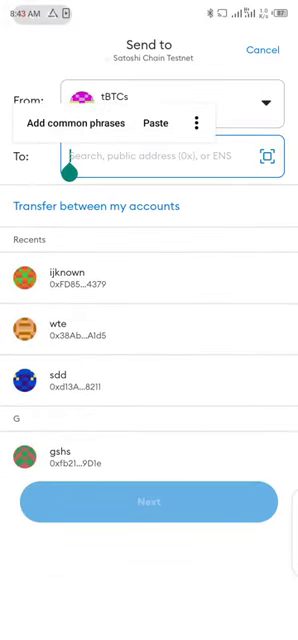
left_click(155, 123)
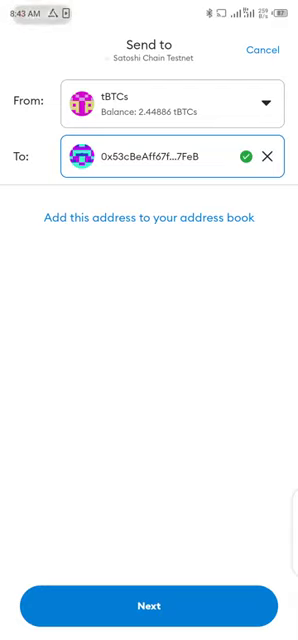
left_click(149, 218)
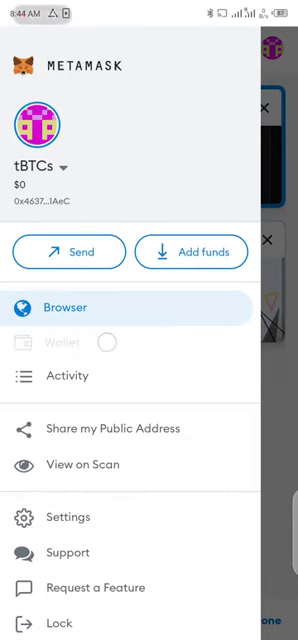
Return to Wallet and start a new send to the address ending 7eFc.
left_click(65, 342)
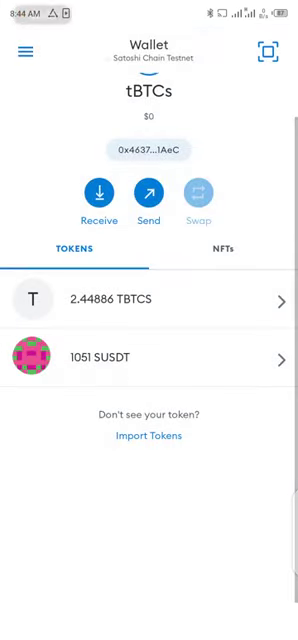
left_click(148, 191)
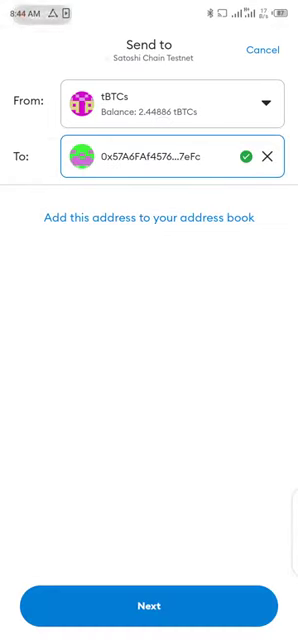
Save the 7eFc address with alias 'sdf', then cancel the send.
left_click(149, 218)
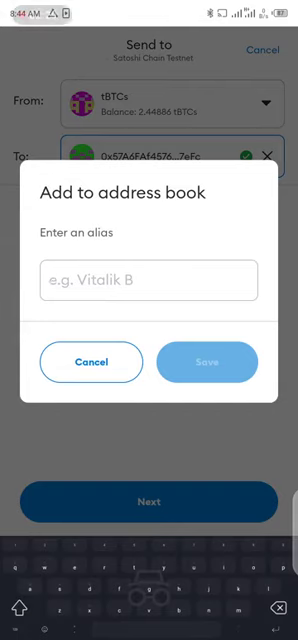
type("sdf")
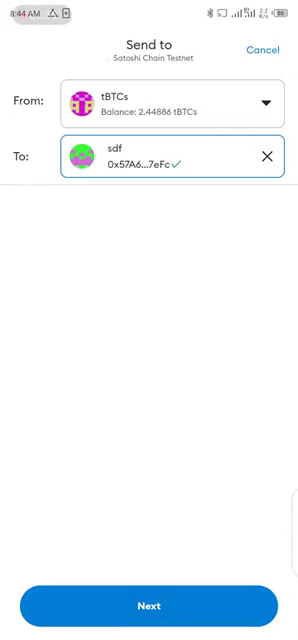
left_click(263, 51)
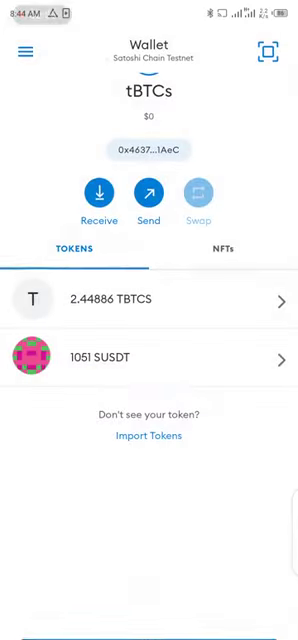